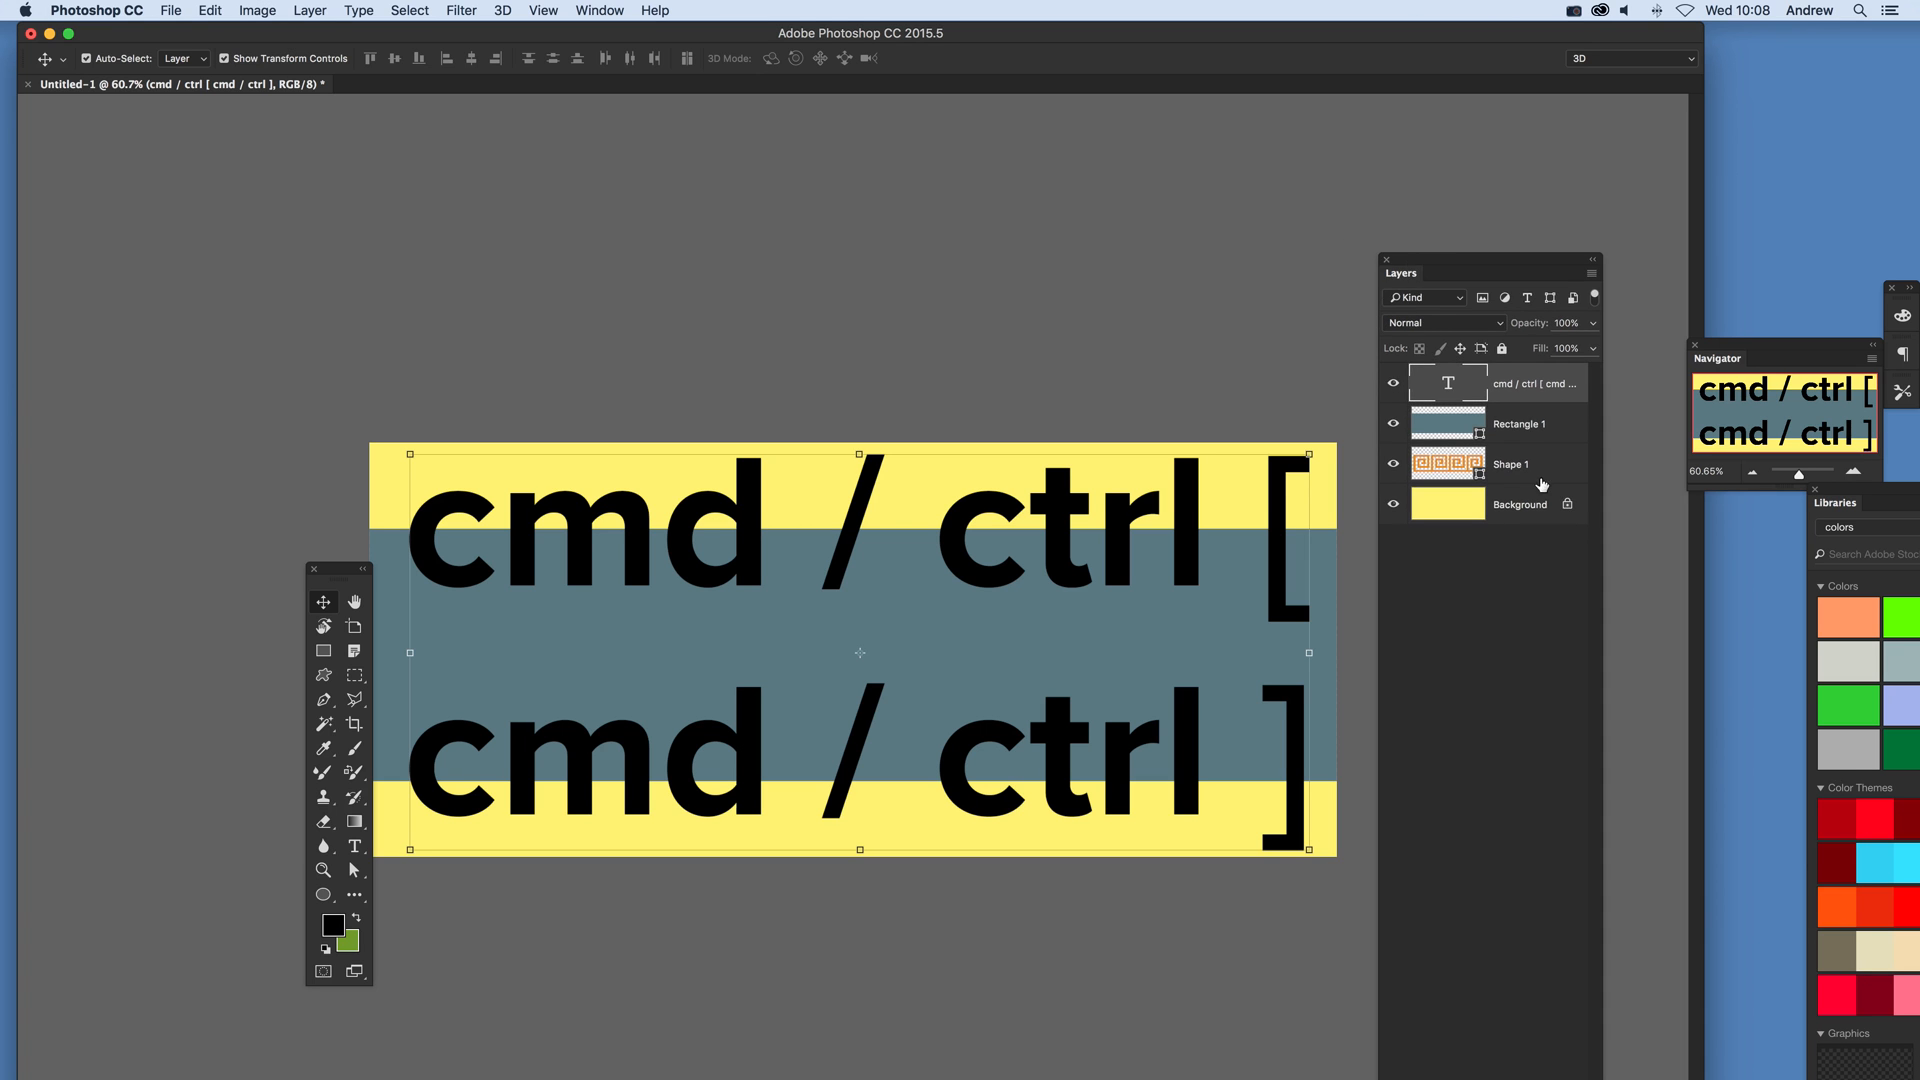
mouse_move(1530, 390)
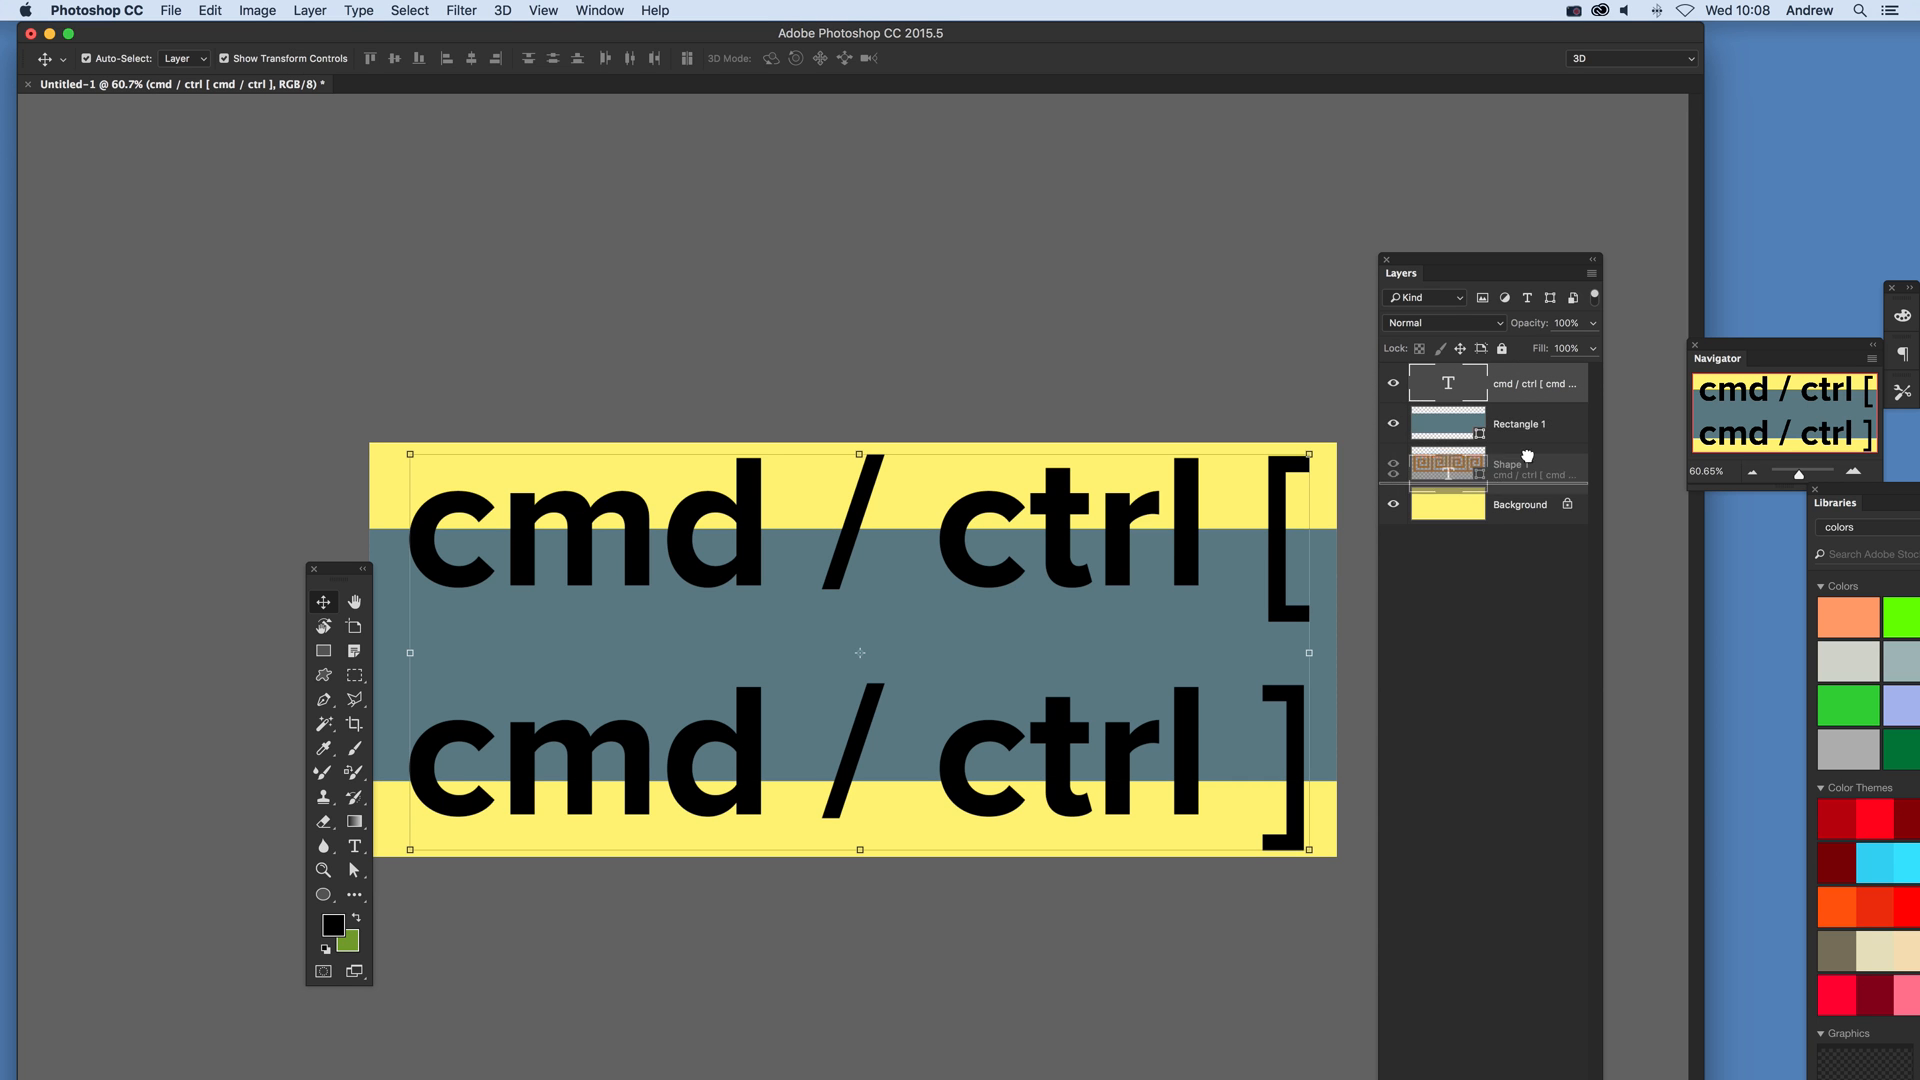
mouse_move(658, 340)
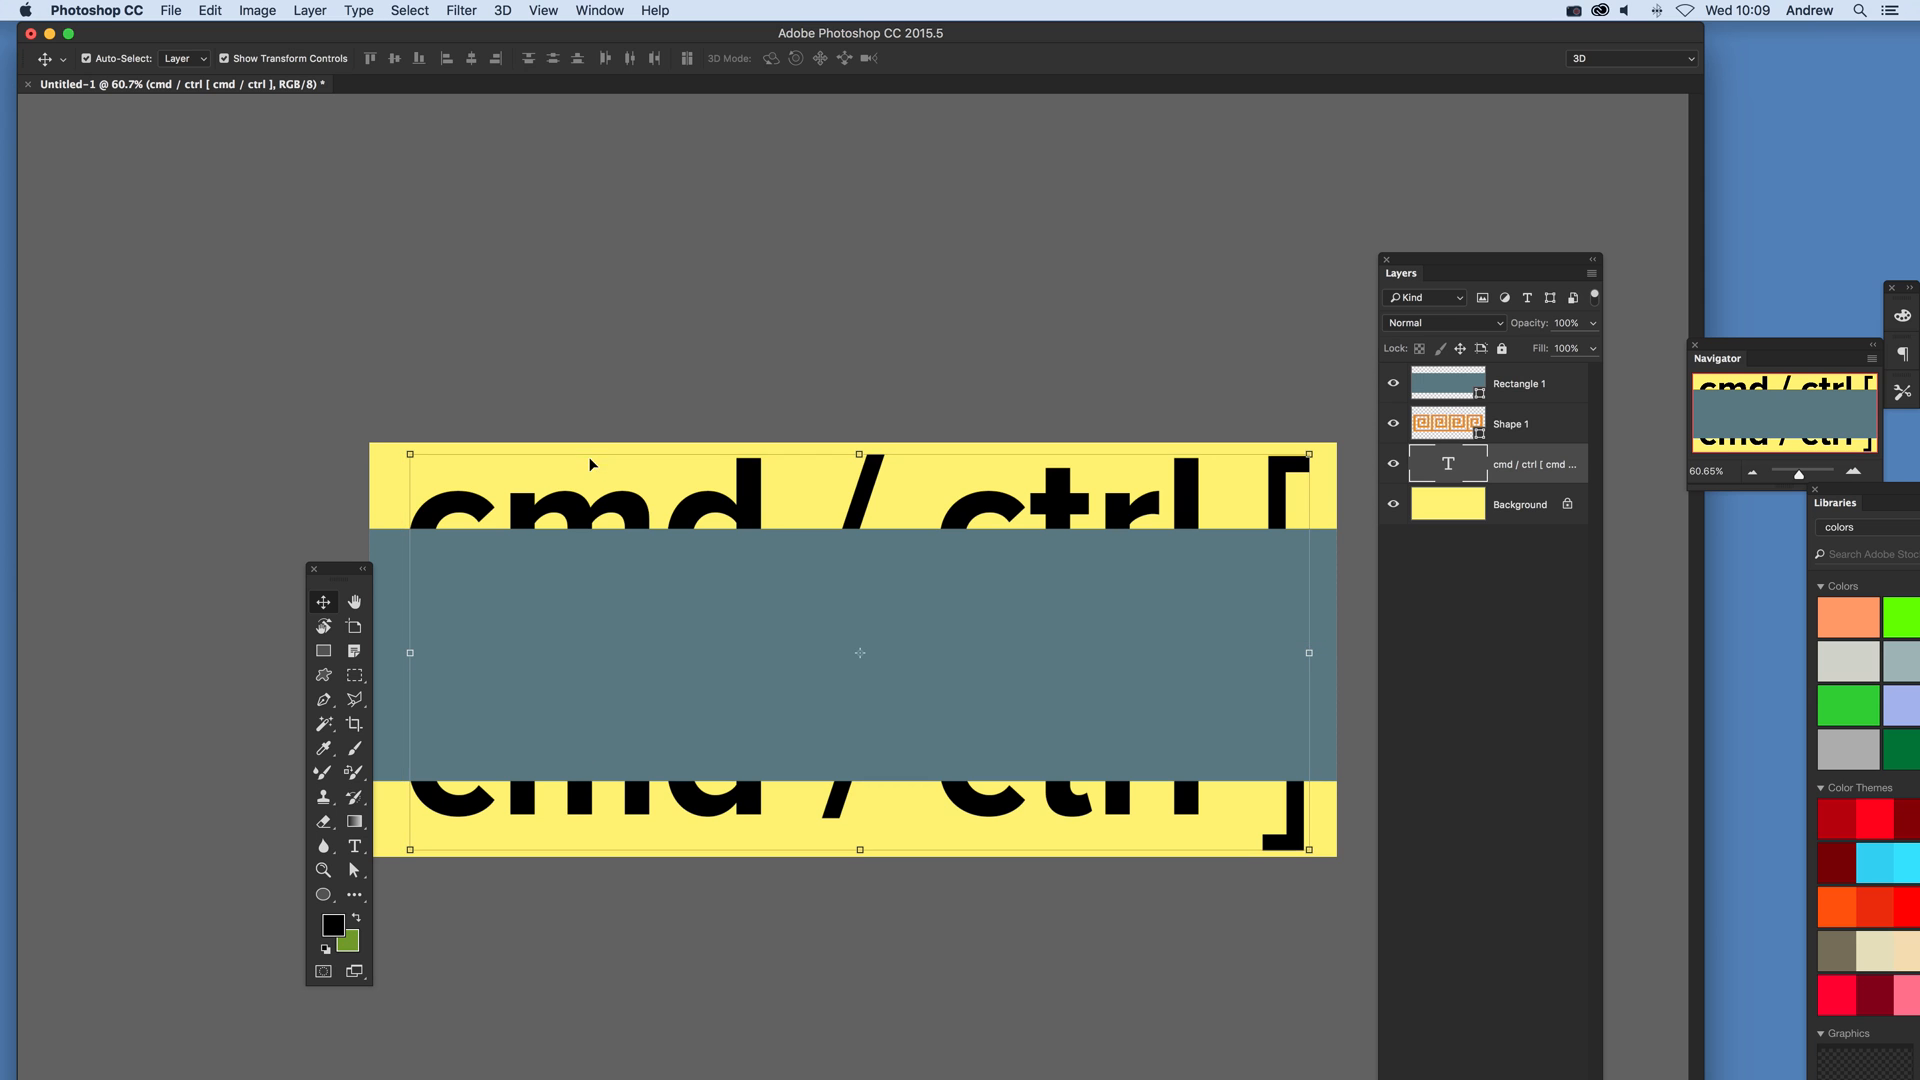
mouse_move(925, 636)
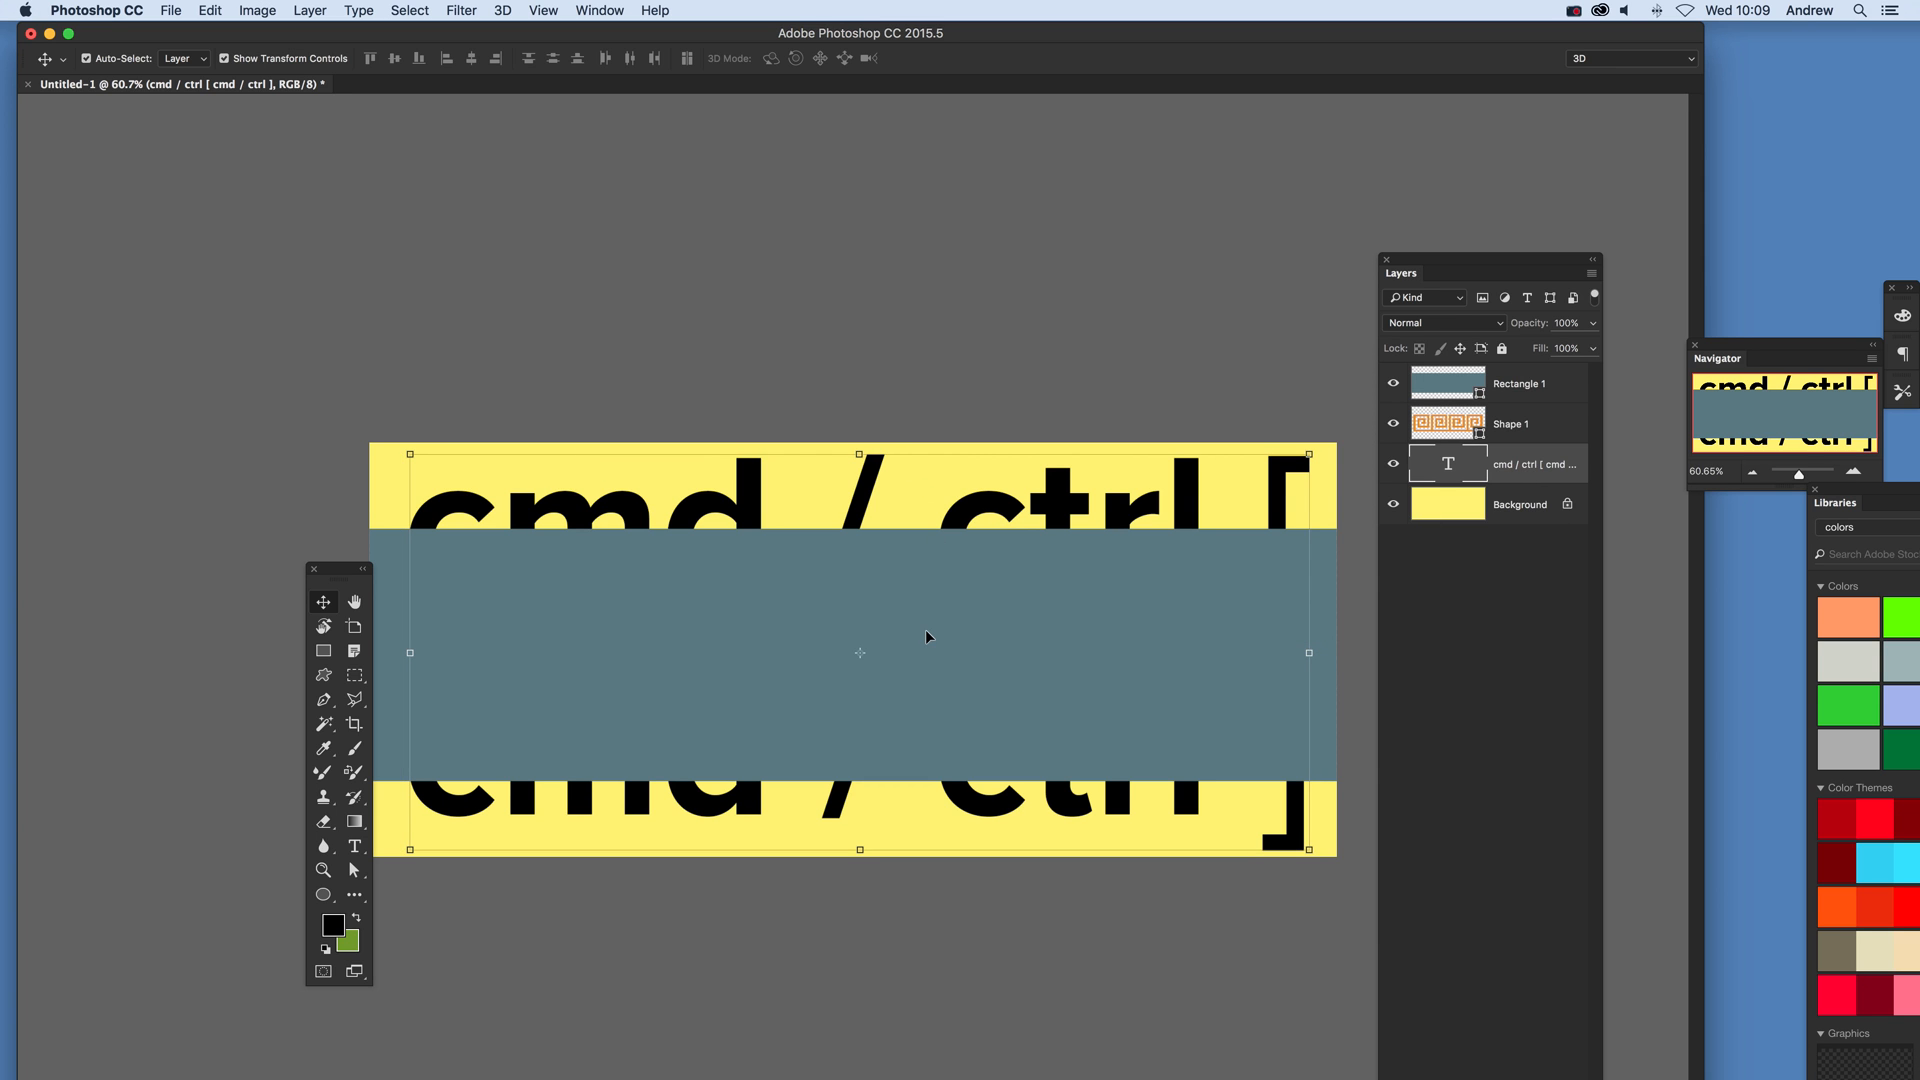
Select the Shape 1 layer in the Layers panel to begin reordering the stack
click(1520, 384)
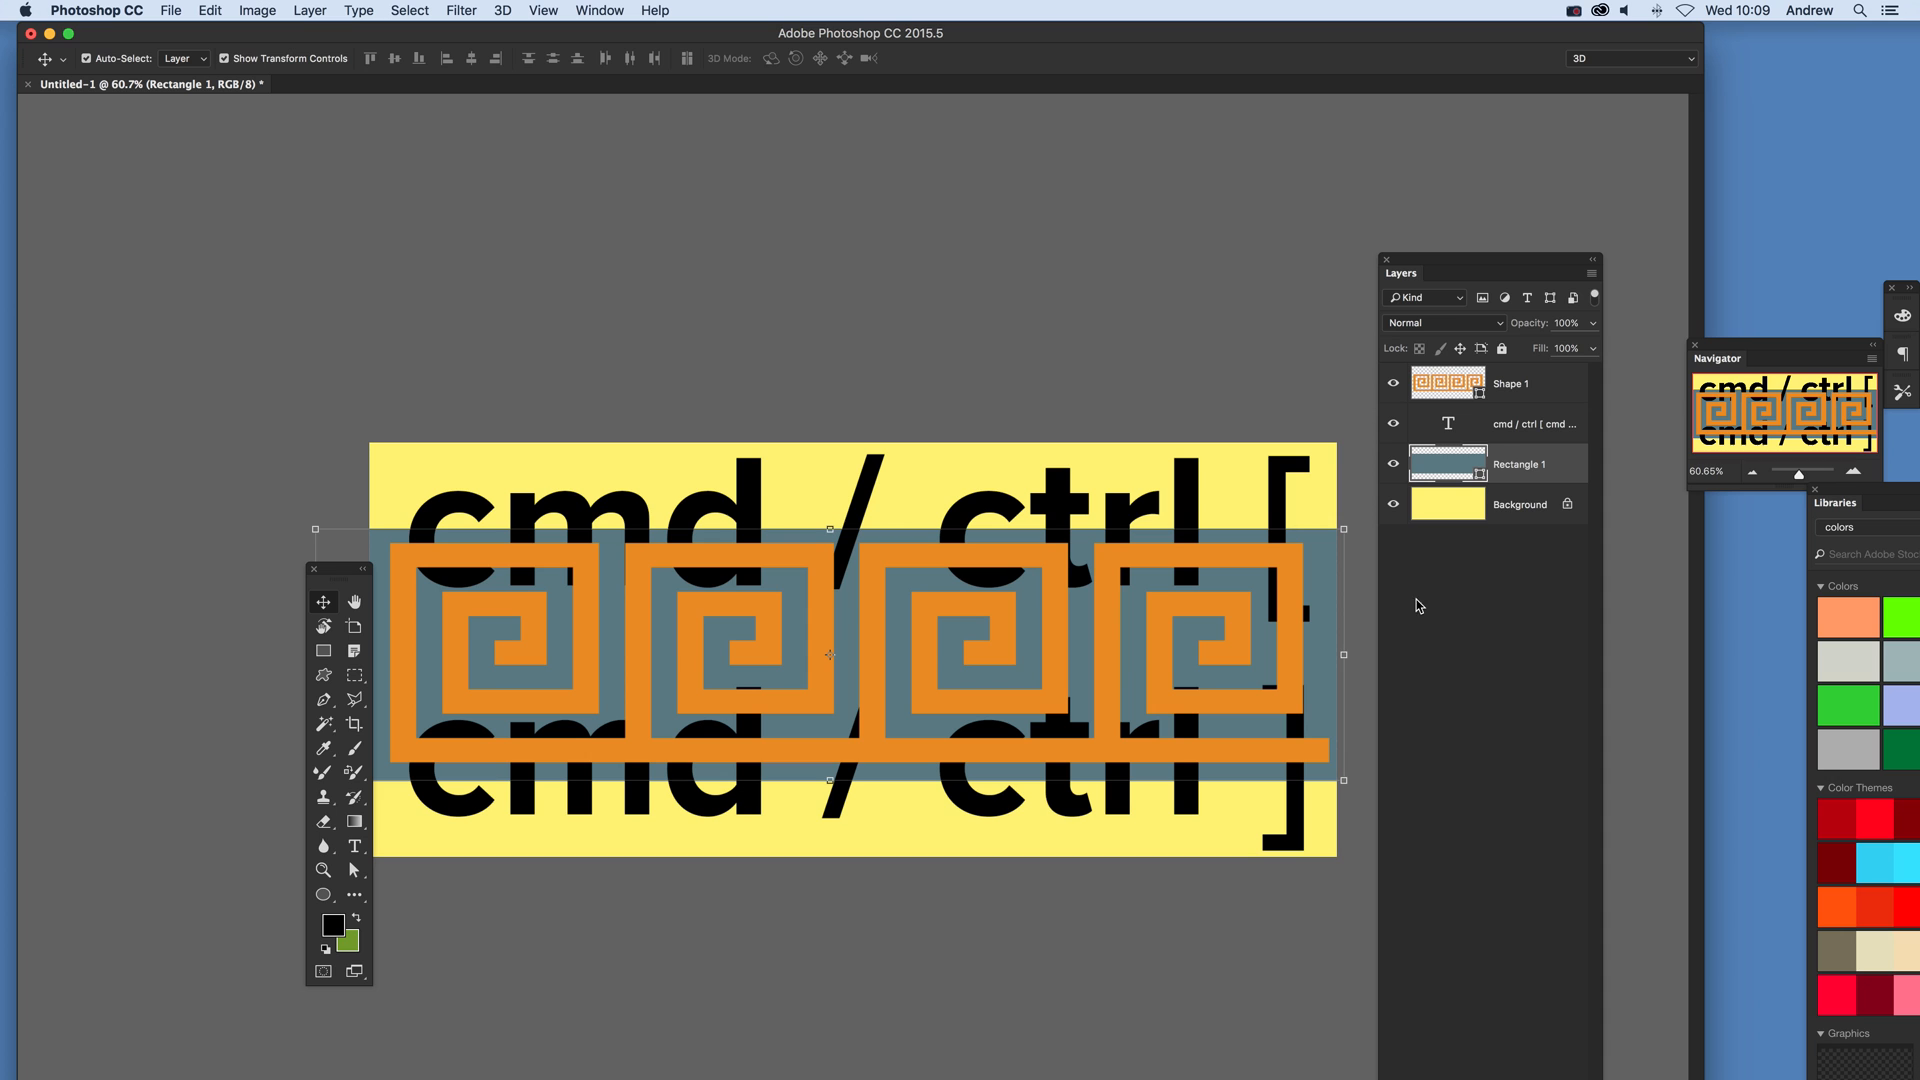
mouse_move(1477, 482)
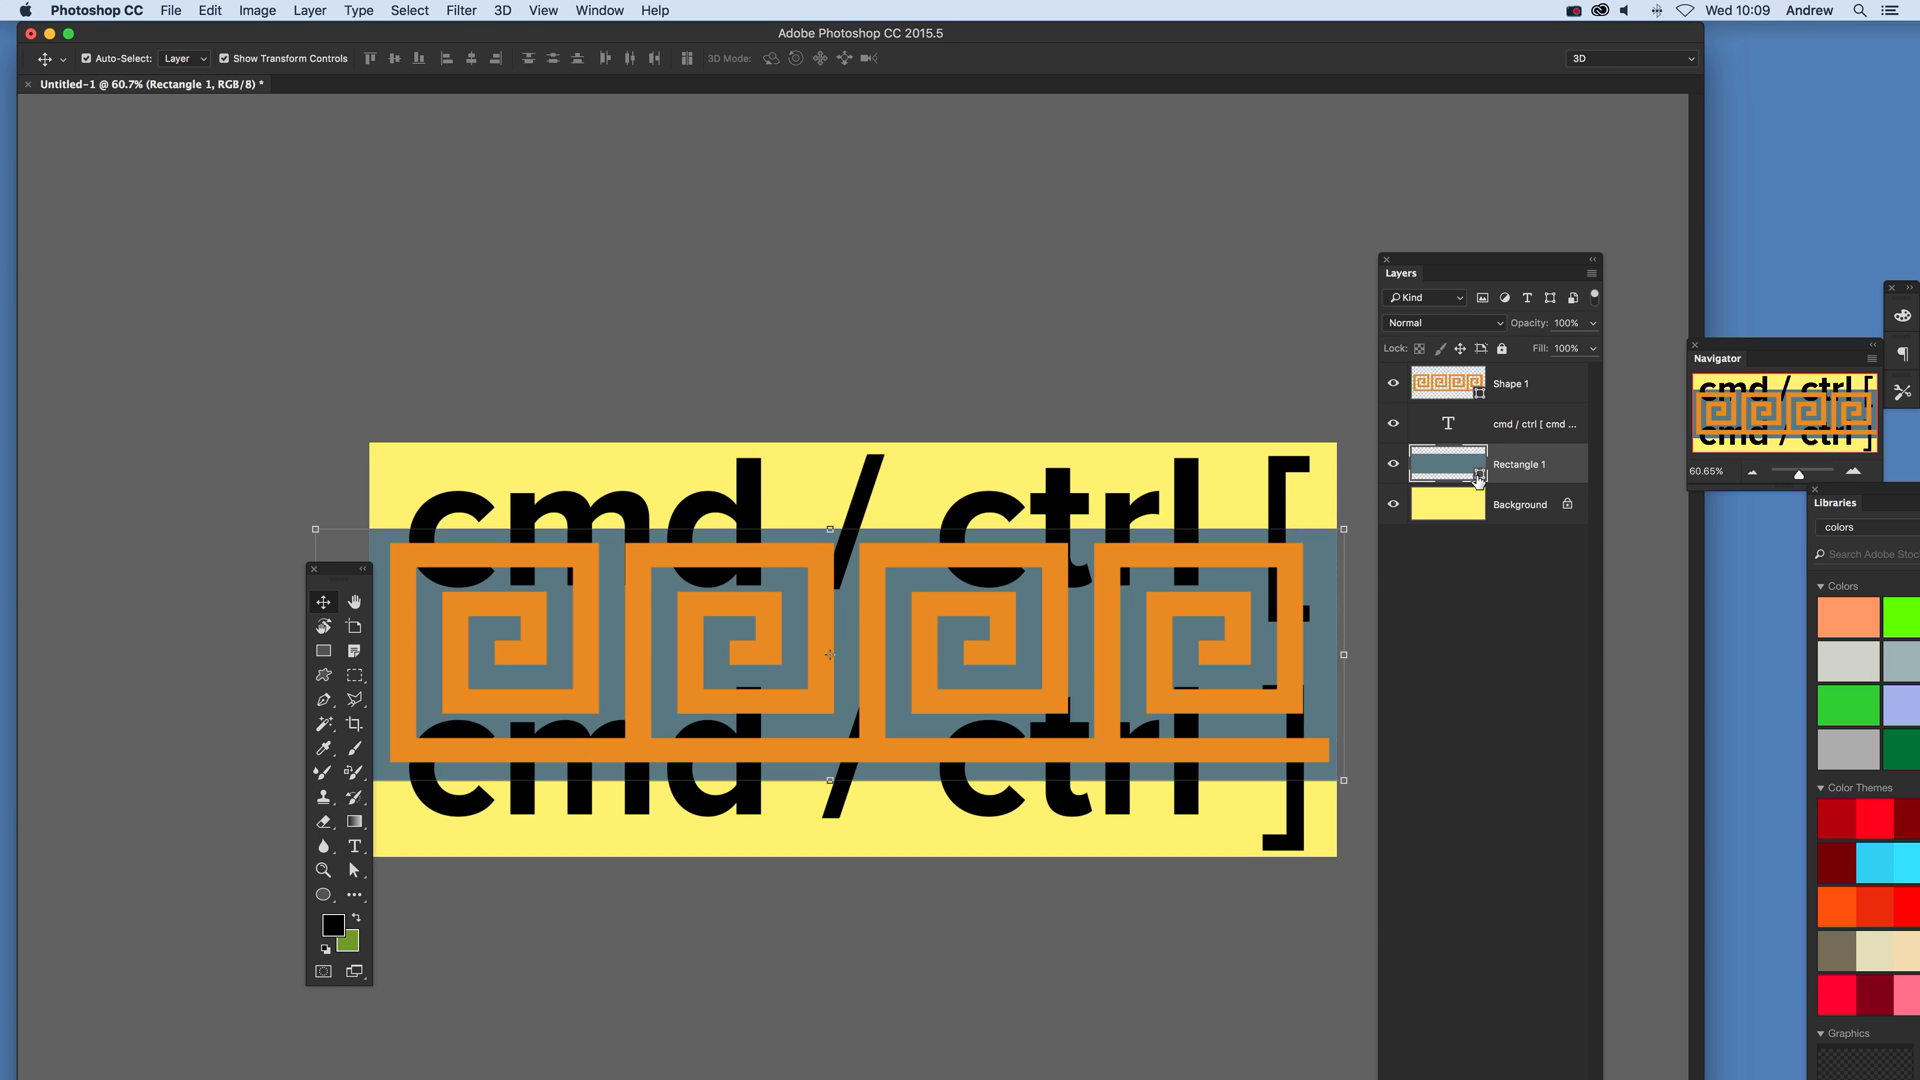
mouse_move(1478, 482)
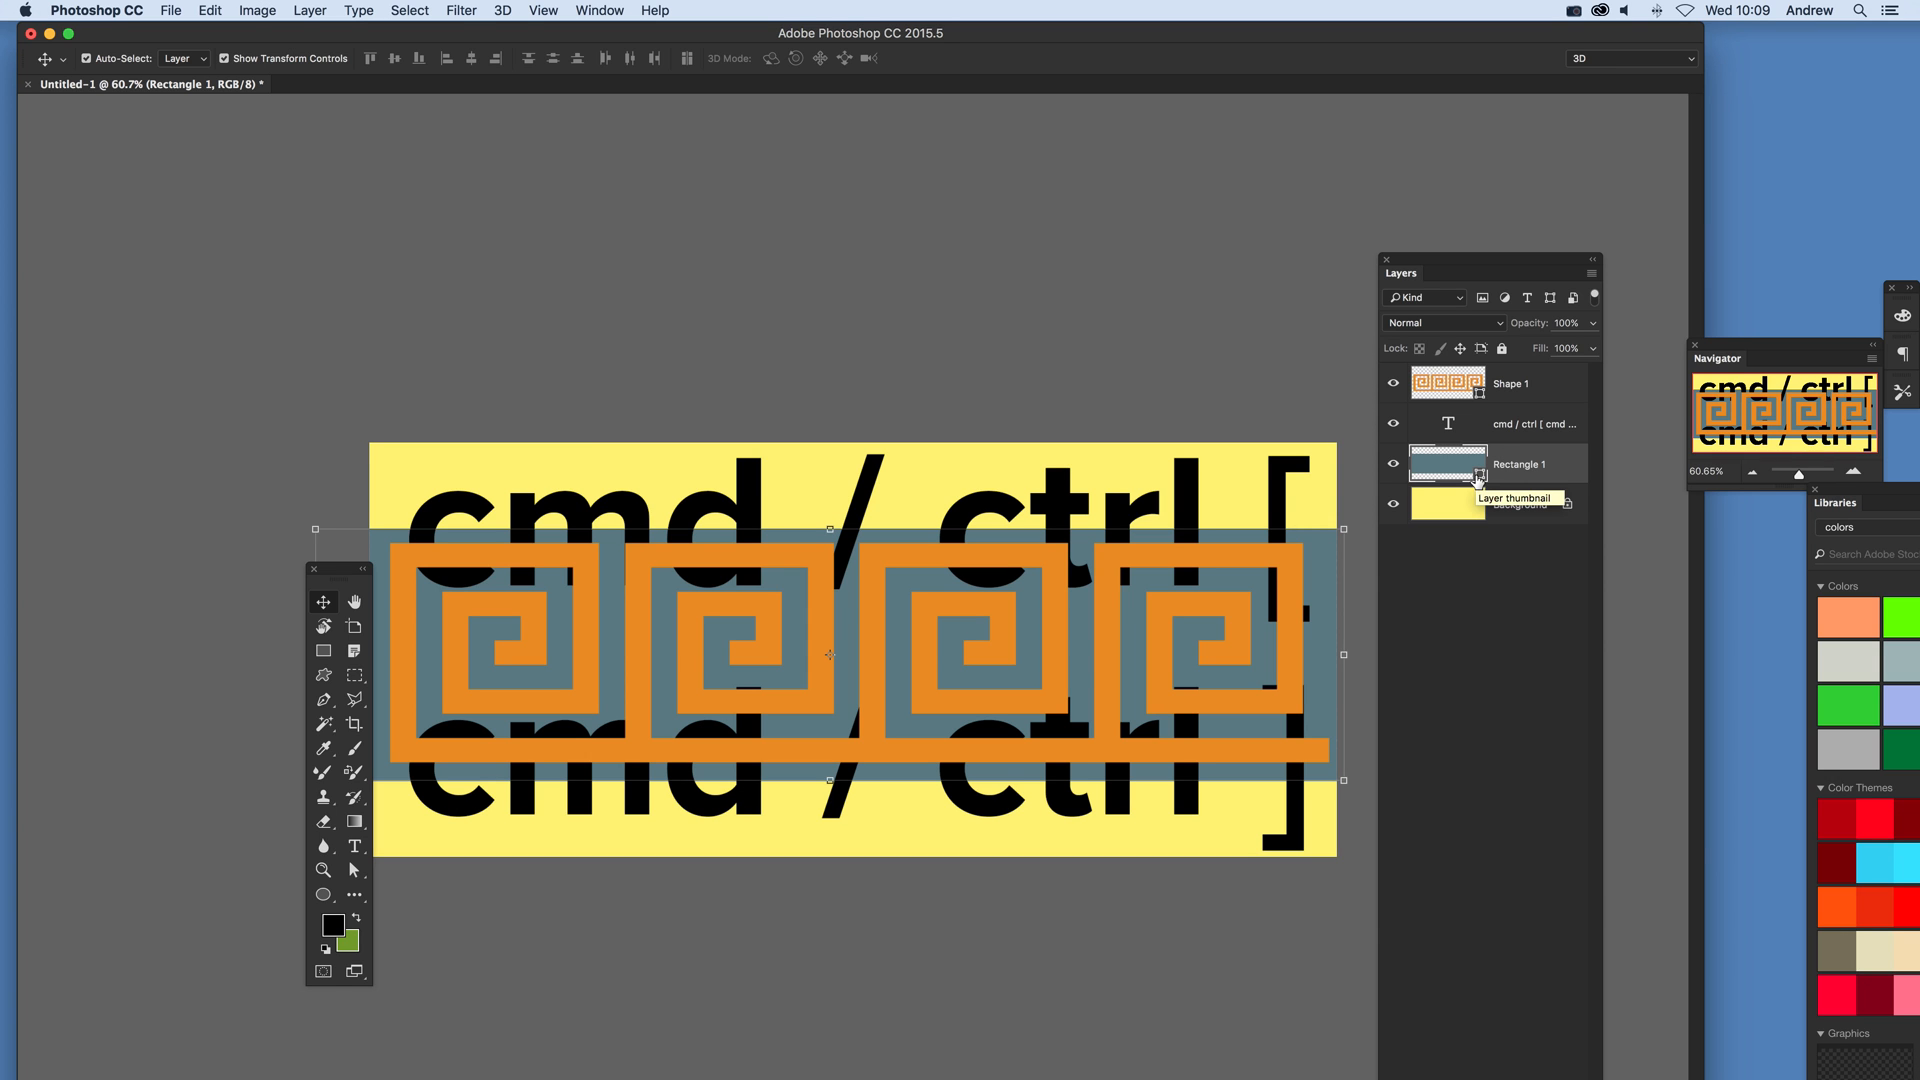